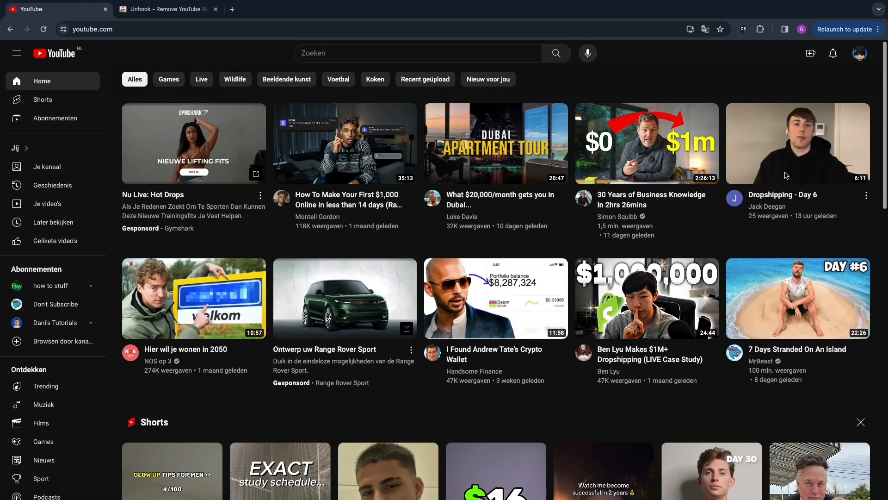
mouse_move(113, 319)
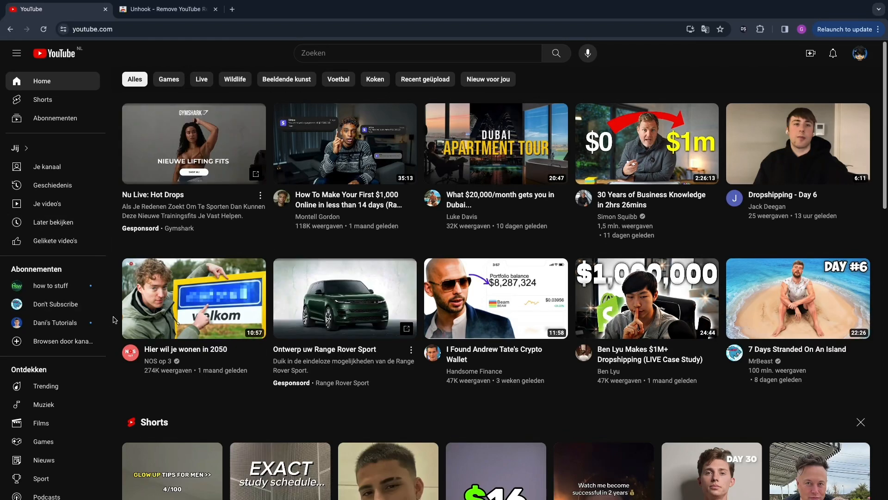
mouse_move(712, 258)
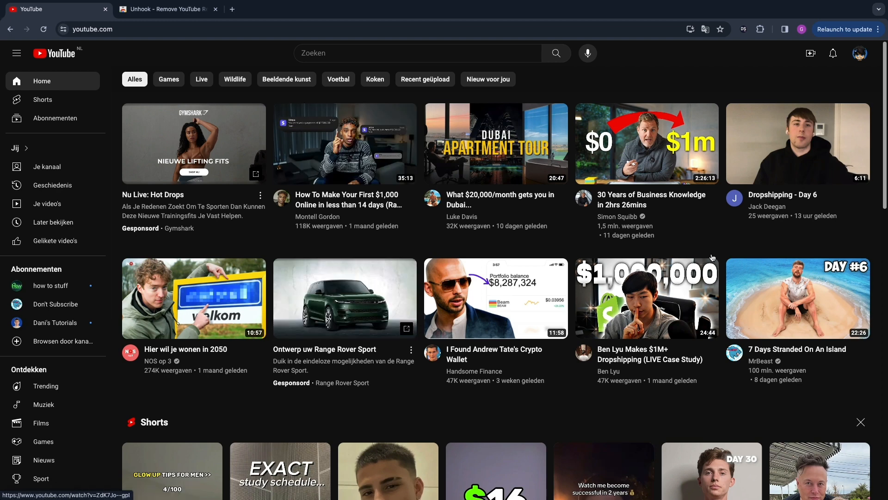
mouse_move(507, 409)
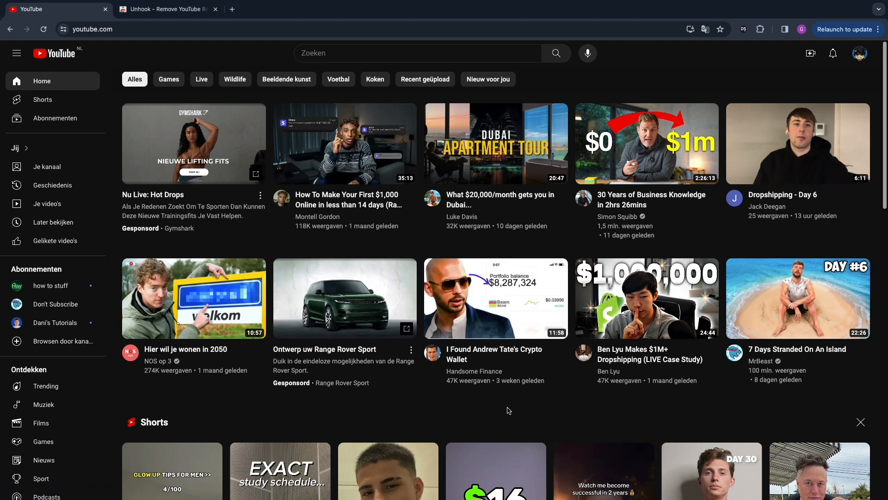
mouse_move(158, 59)
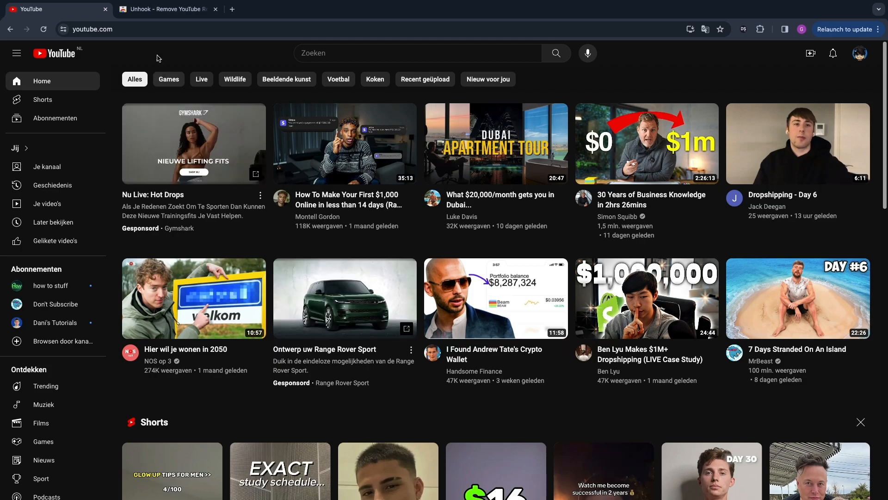
Step: Start adding Unhook to Chrome from its Web Store listing
click(165, 9)
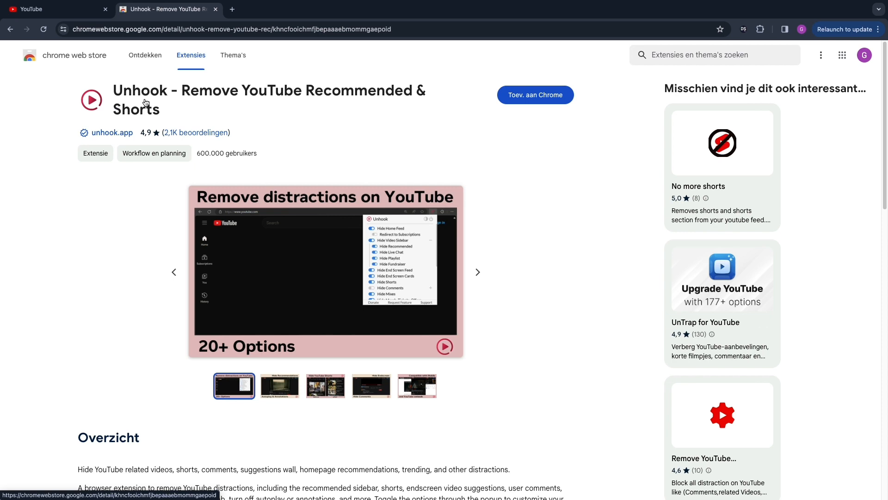
mouse_move(196, 149)
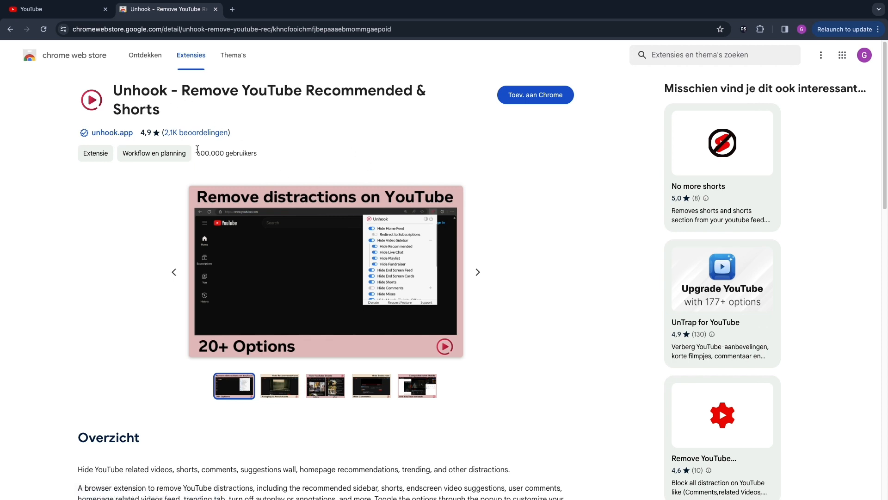
mouse_move(153, 189)
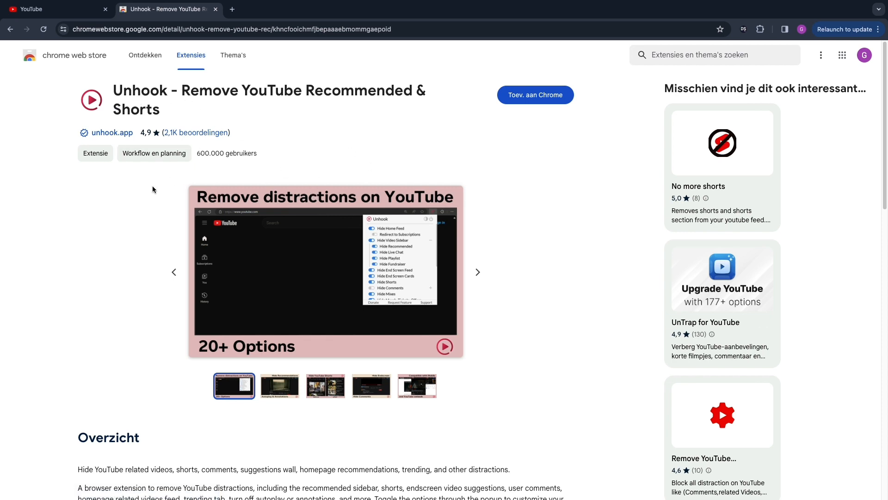
mouse_move(168, 92)
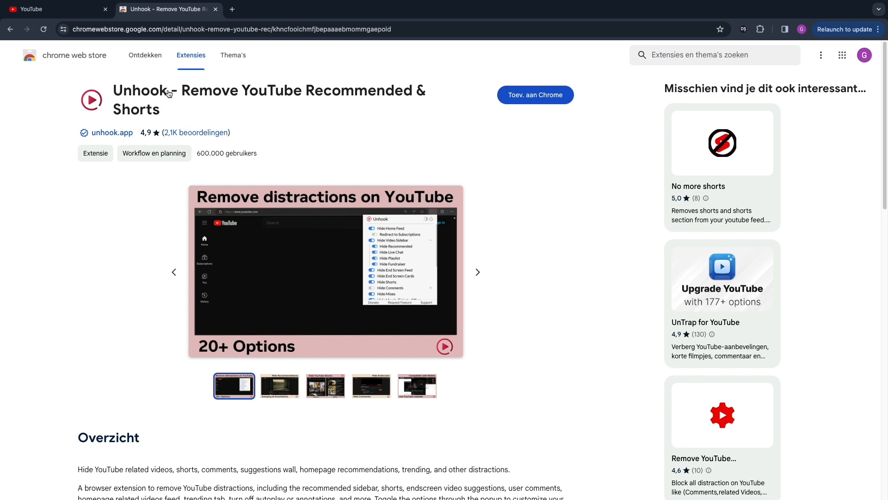
click(534, 94)
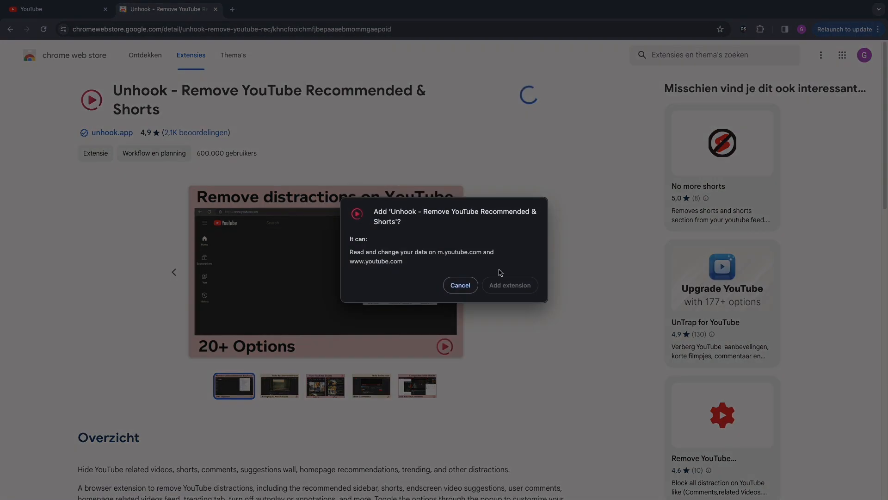
Step: Confirm adding the Unhook extension so its welcome page opens
click(509, 285)
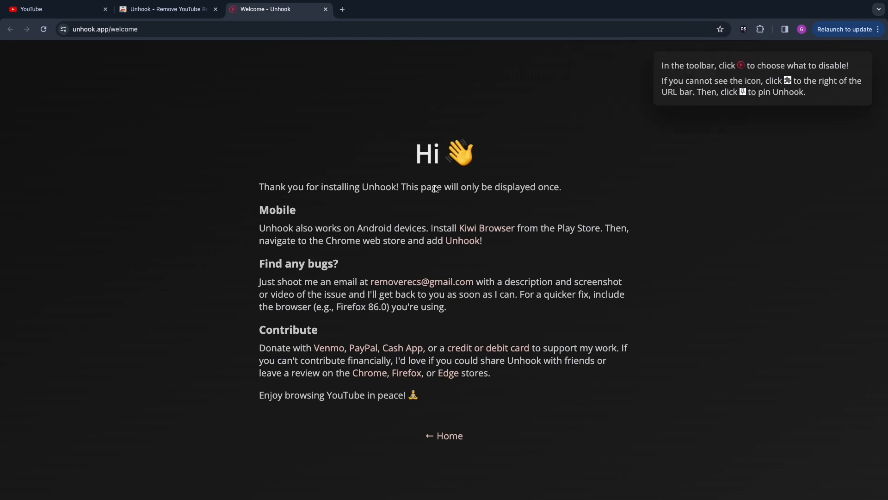
mouse_move(429, 125)
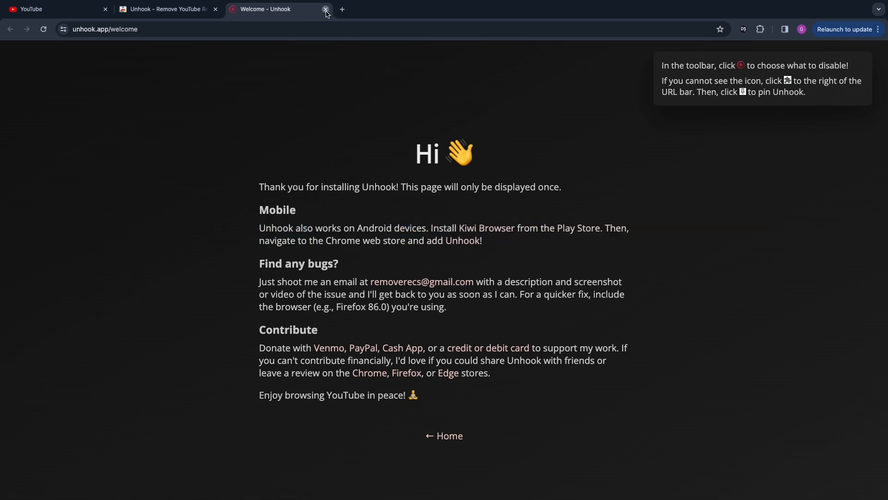
Step: Close the welcome tab and review Unhook's hiding options over the YouTube home page
click(324, 9)
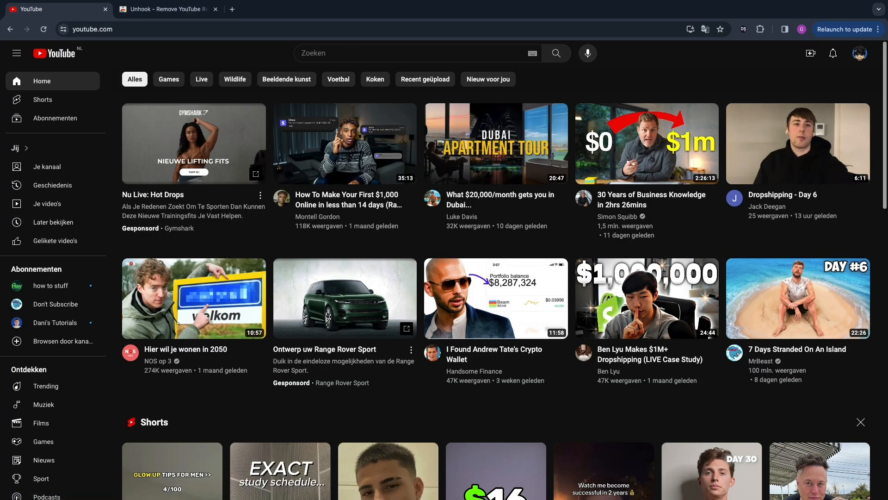
click(761, 28)
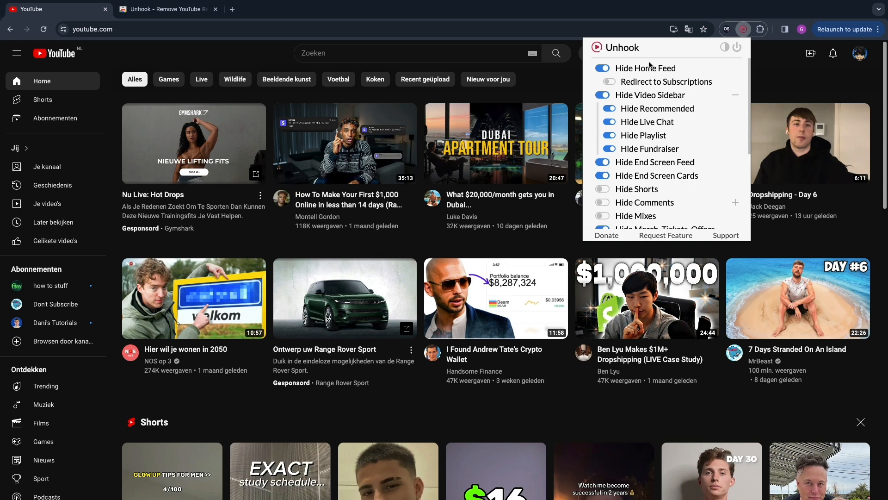
scroll(down, 3)
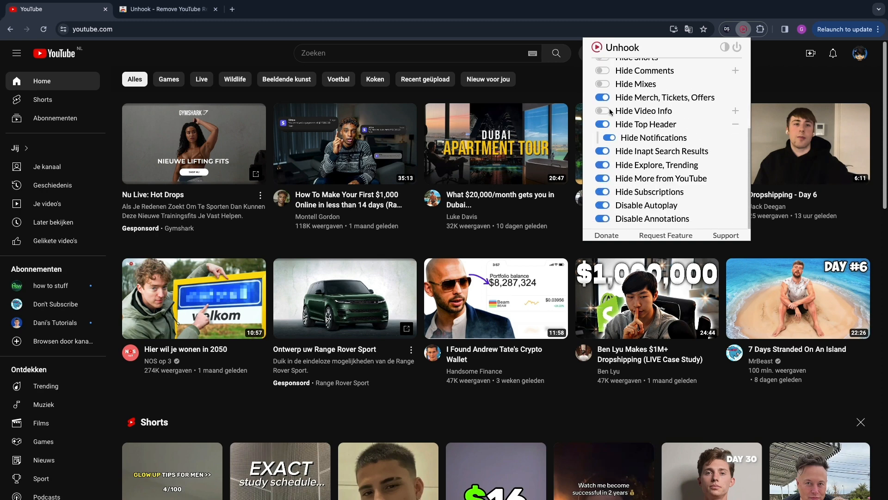
Step: Pin Unhook in the Extensions menu for quick toolbar access
click(761, 29)
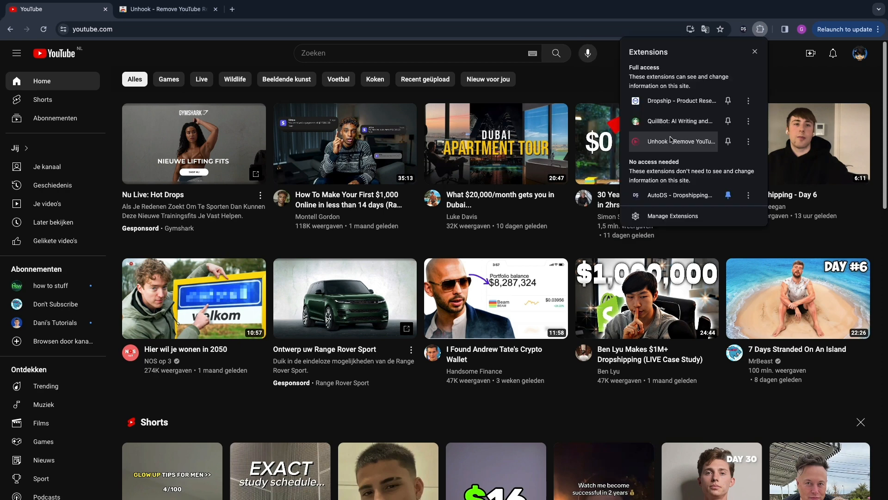
mouse_move(728, 142)
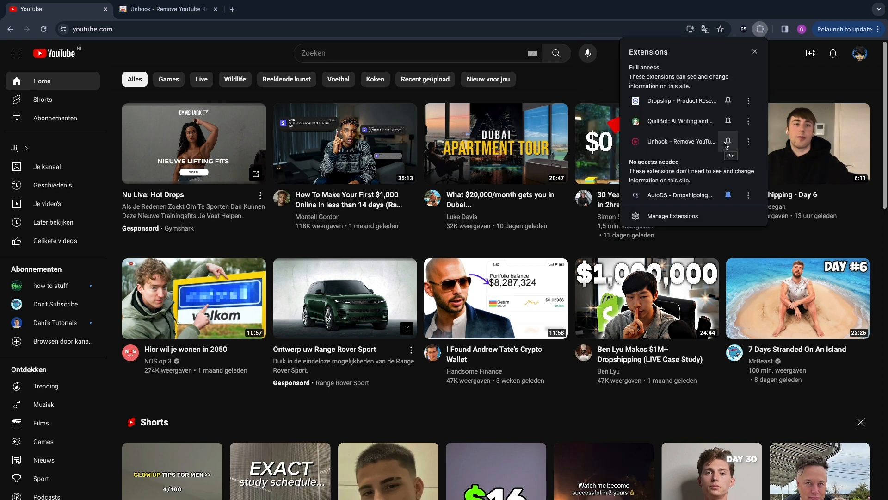
click(755, 52)
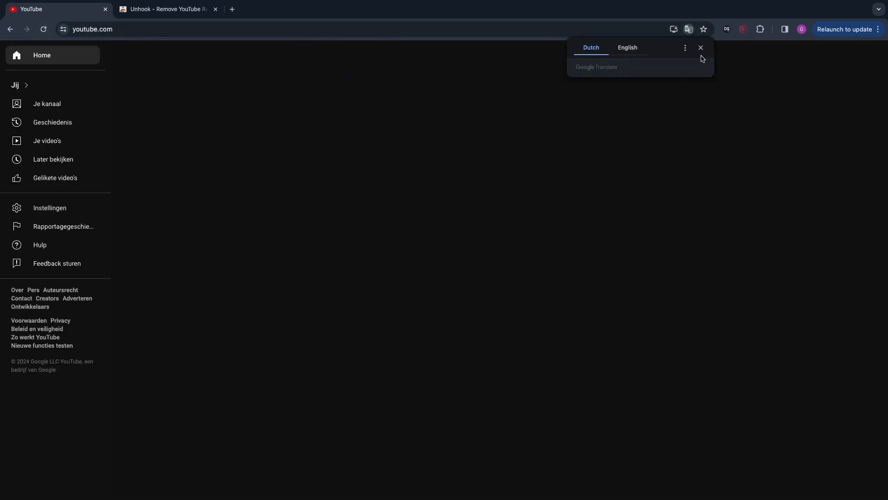
Step: Dismiss the translation offer and turn on Hide Shorts, Hide Comments and Hide Mixes
click(743, 29)
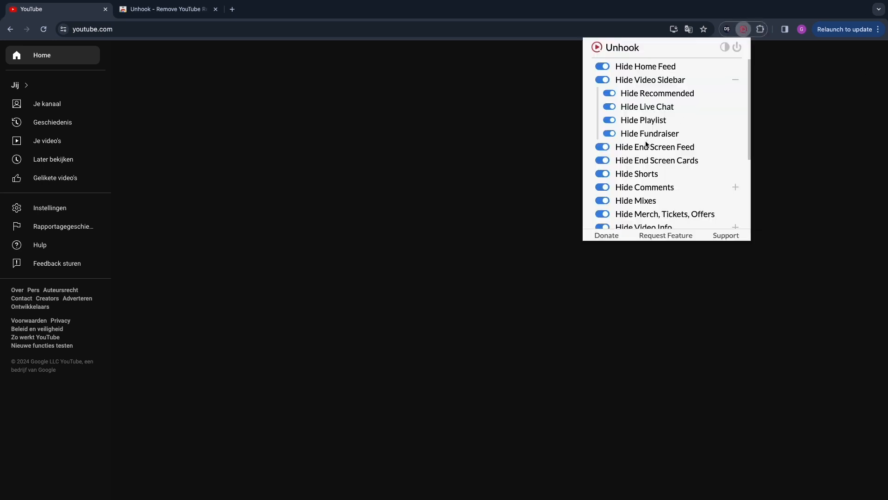
scroll(down, 3)
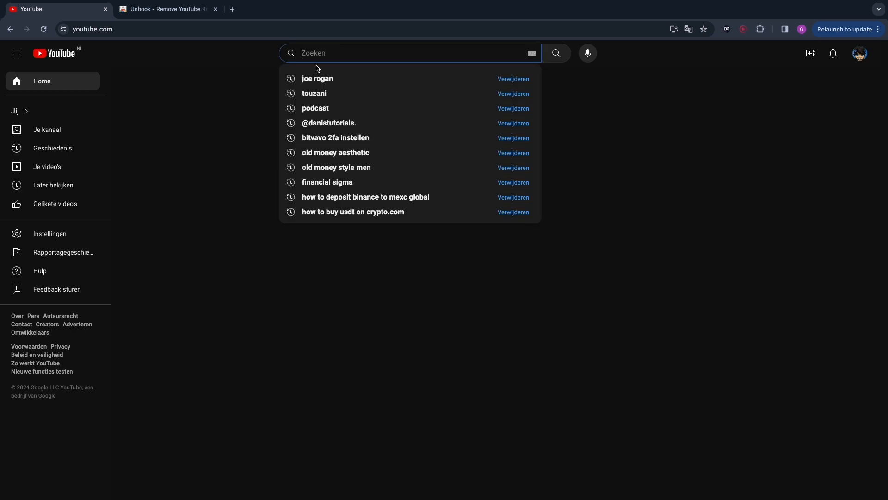
Step: Rerun the 'joe rogan' search and open the JRE #2128 Joey Diaz episode
click(317, 78)
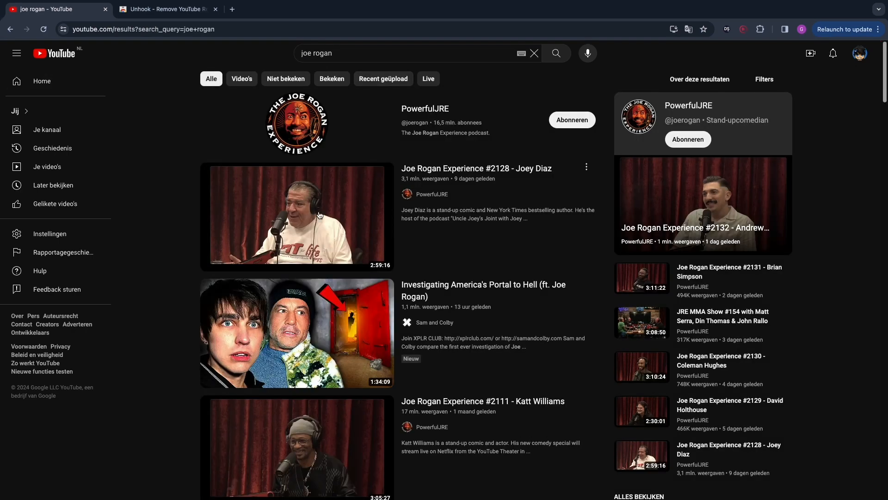
click(296, 217)
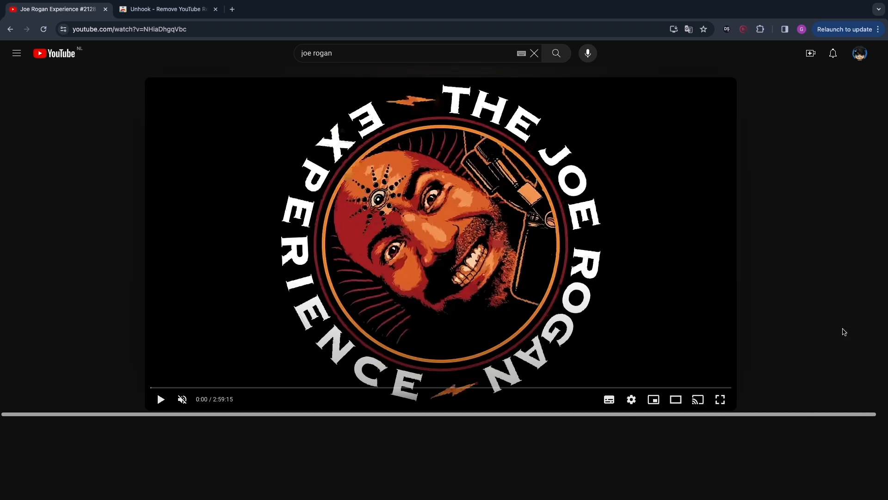
mouse_move(506, 456)
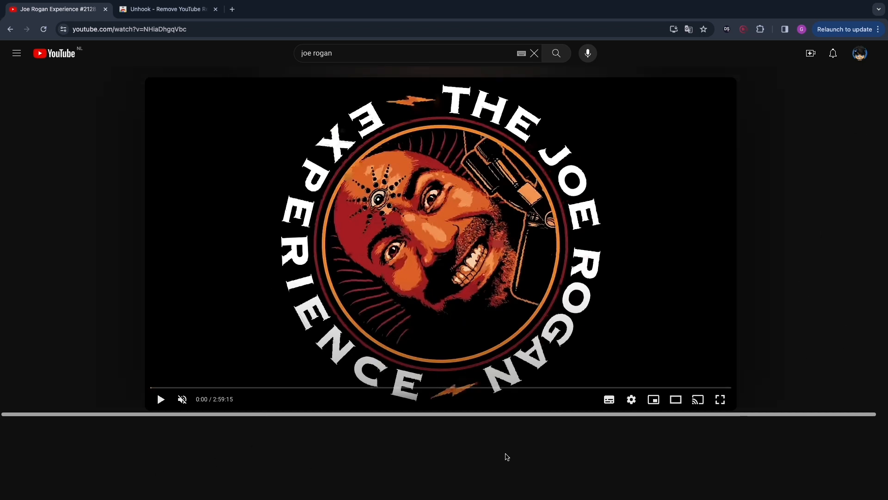
mouse_move(363, 395)
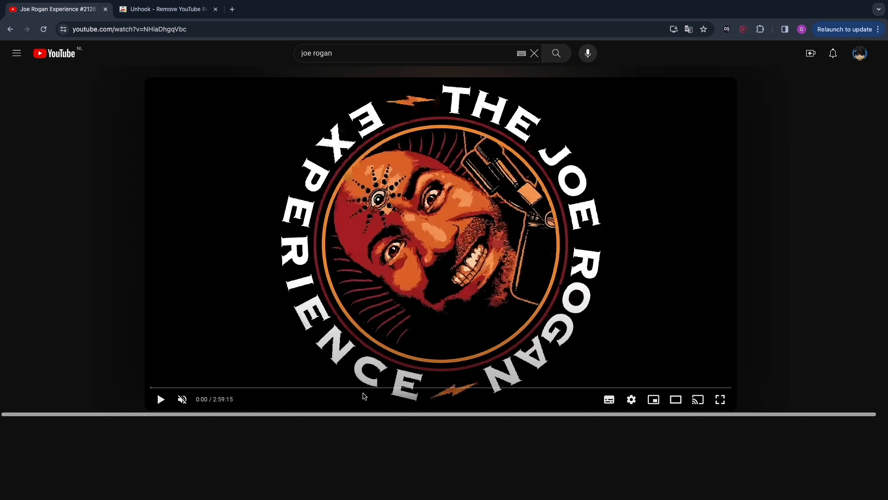
mouse_move(245, 289)
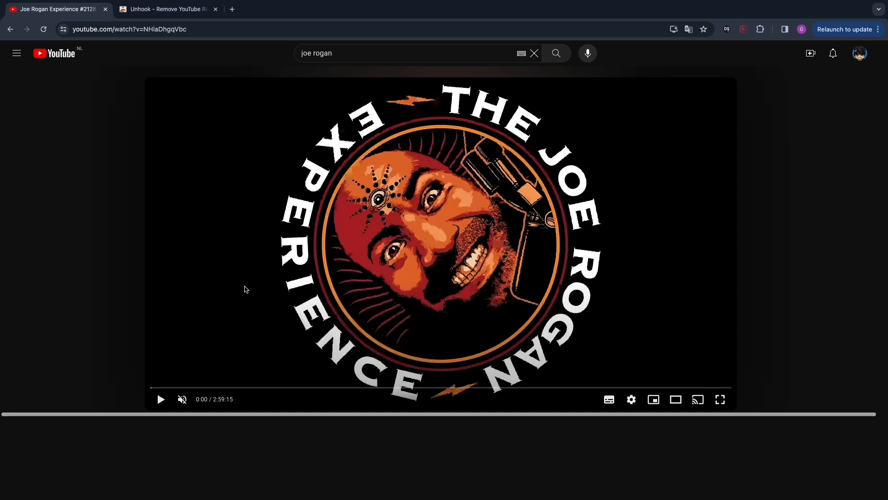
mouse_move(310, 198)
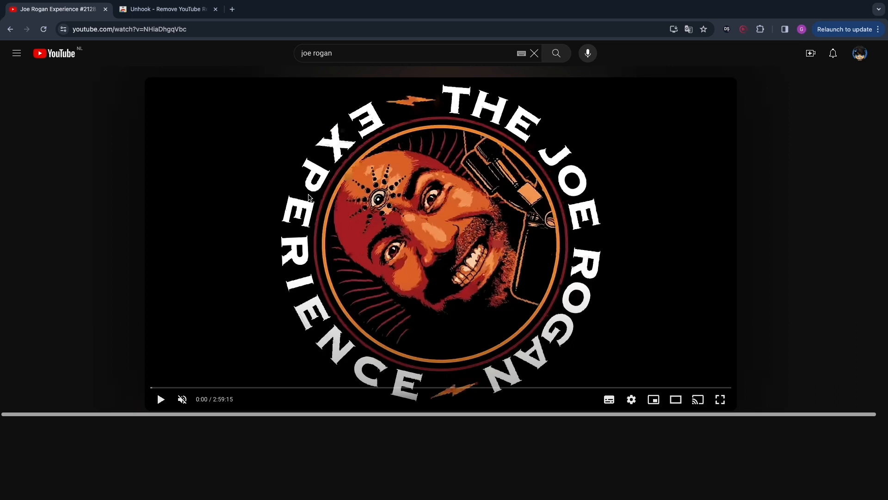
mouse_move(505, 230)
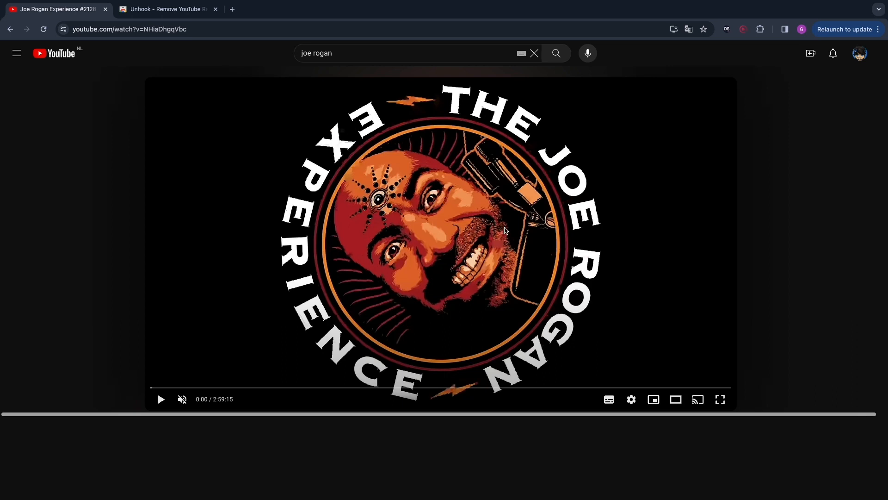
mouse_move(584, 245)
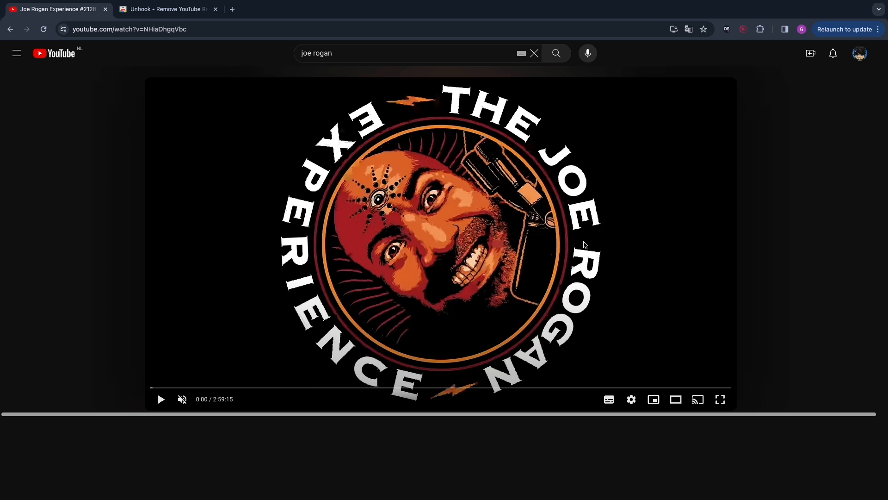